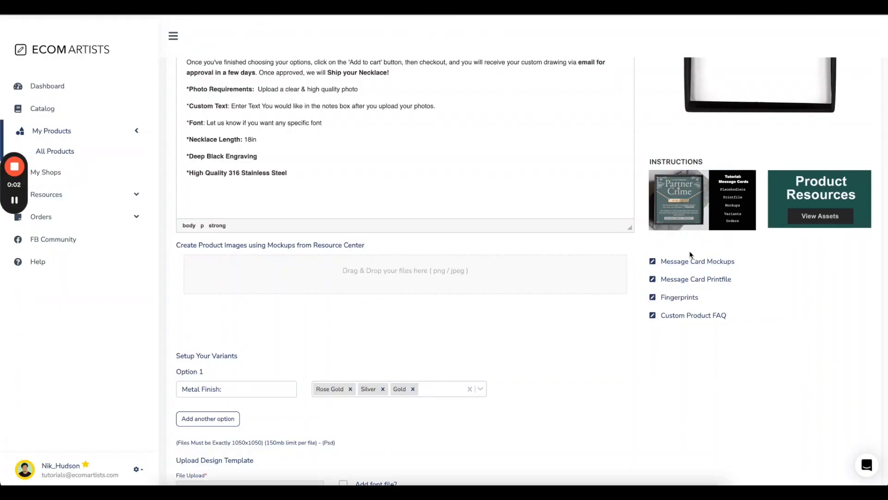
mouse_move(723, 276)
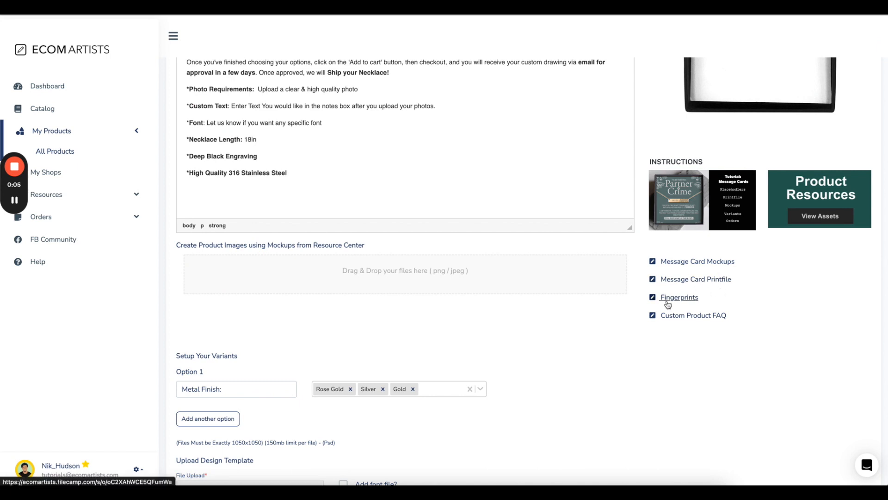
mouse_move(691, 315)
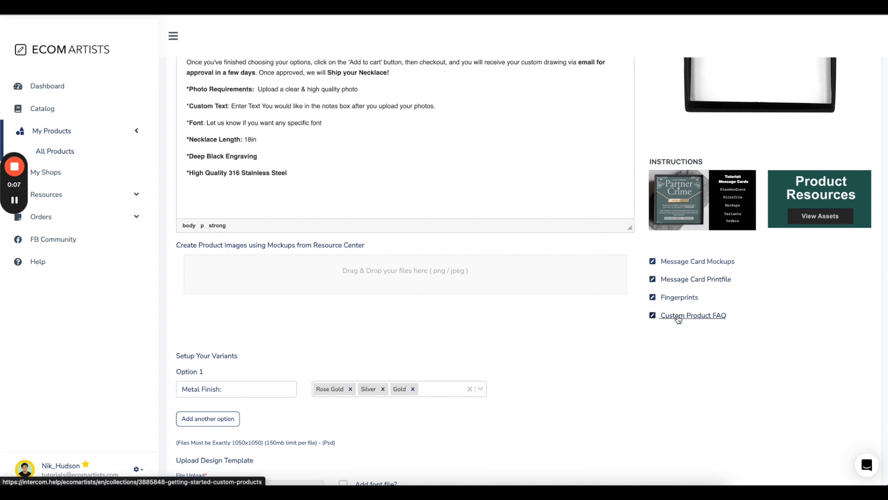
mouse_move(660, 142)
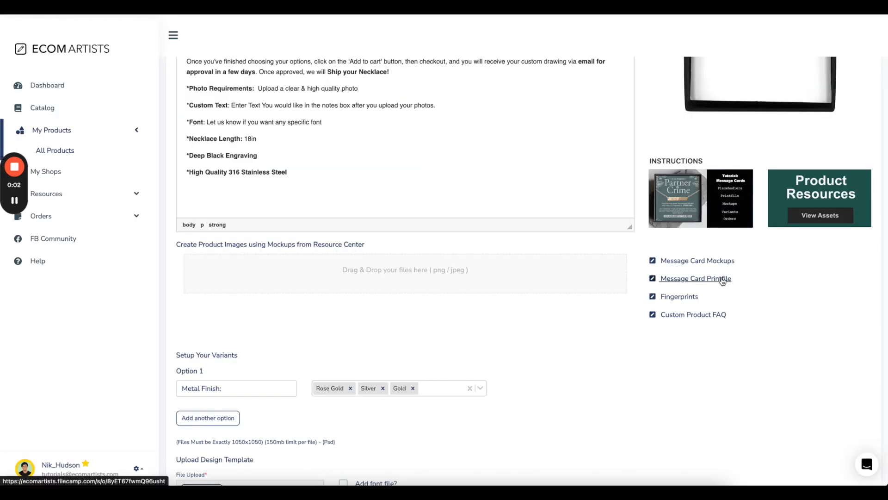
Step: Follow the Message Card Printfile link under the product's Instructions
click(694, 278)
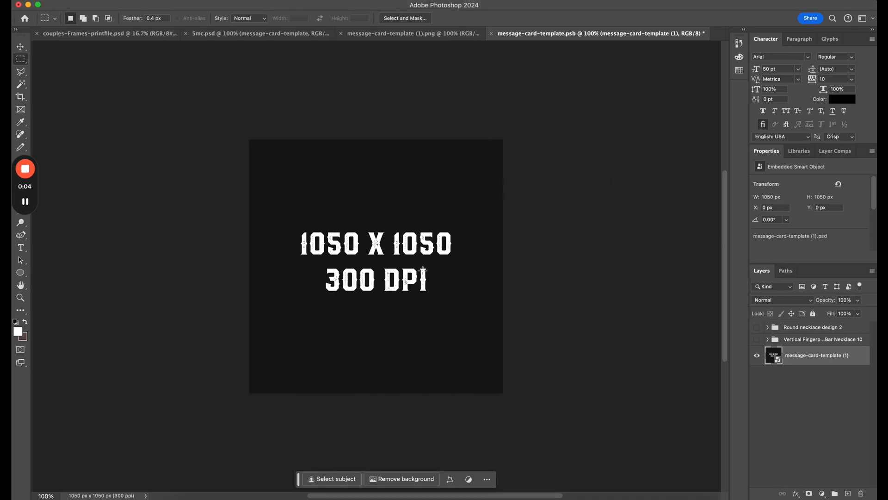
mouse_move(333, 262)
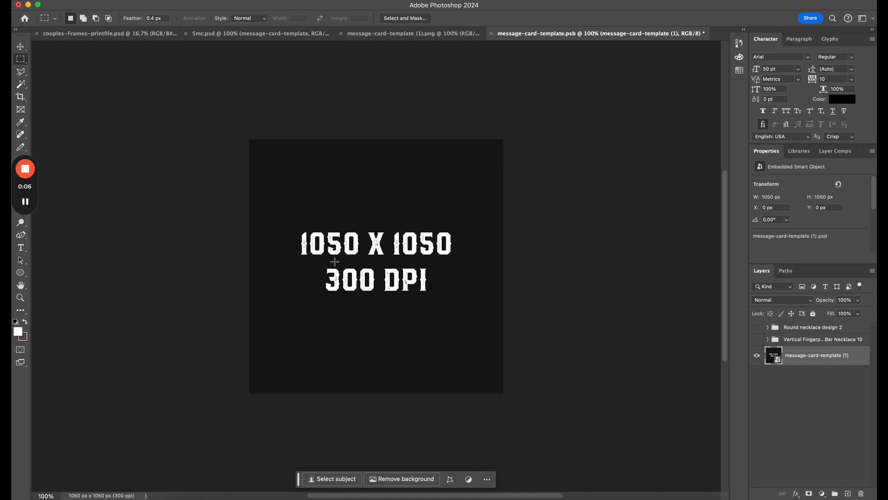
mouse_move(426, 287)
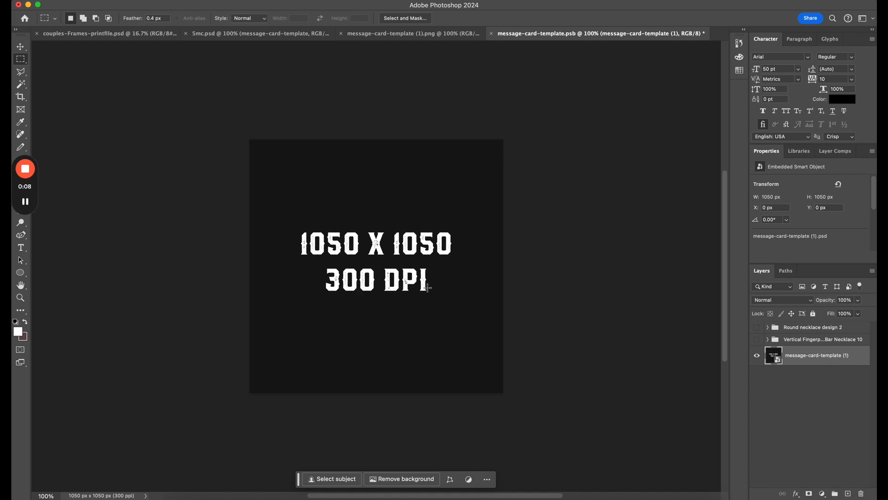
mouse_move(383, 286)
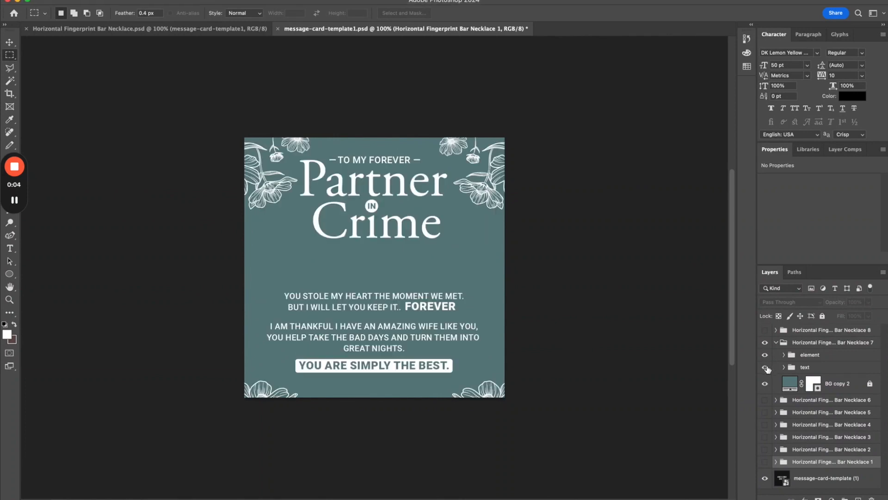
Step: Toggle visibility of the Bar Necklace 7 group and its text folder in message-card-template1.psd
click(764, 345)
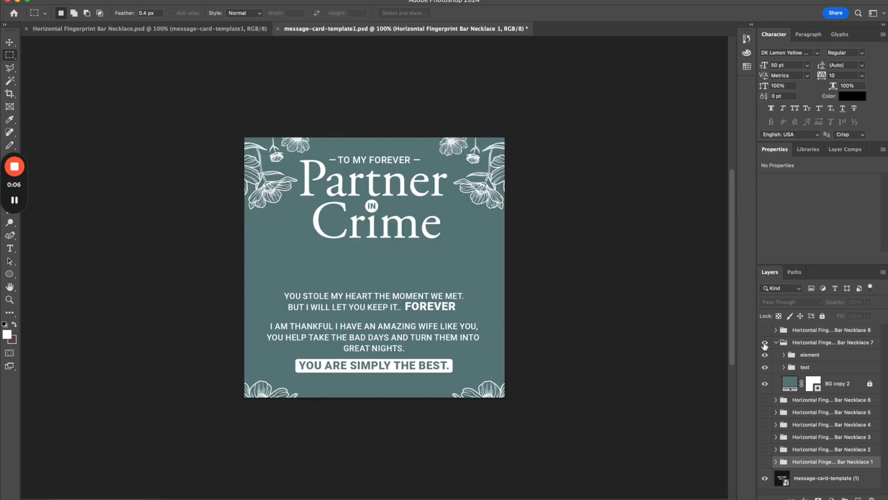
click(765, 342)
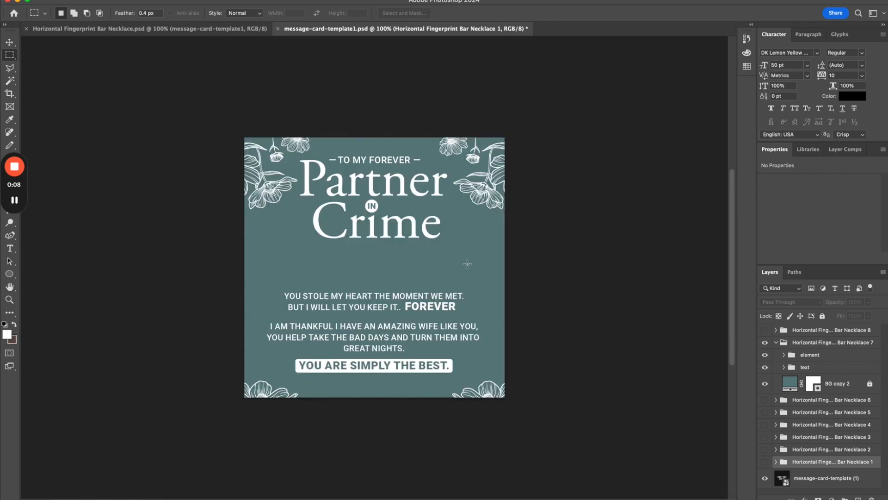
click(255, 23)
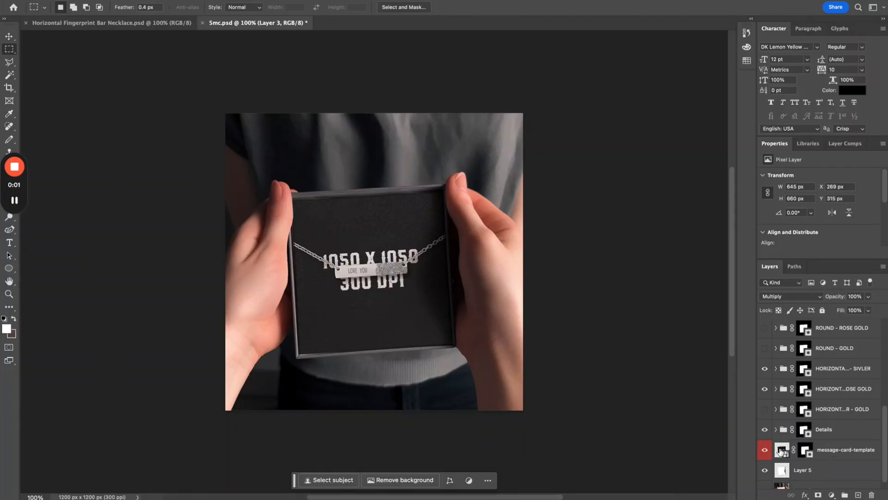
Step: Edit the mockup's message card smart object and show the Horizontal Fingerprint Bar Necklace 7 group
double_click(782, 450)
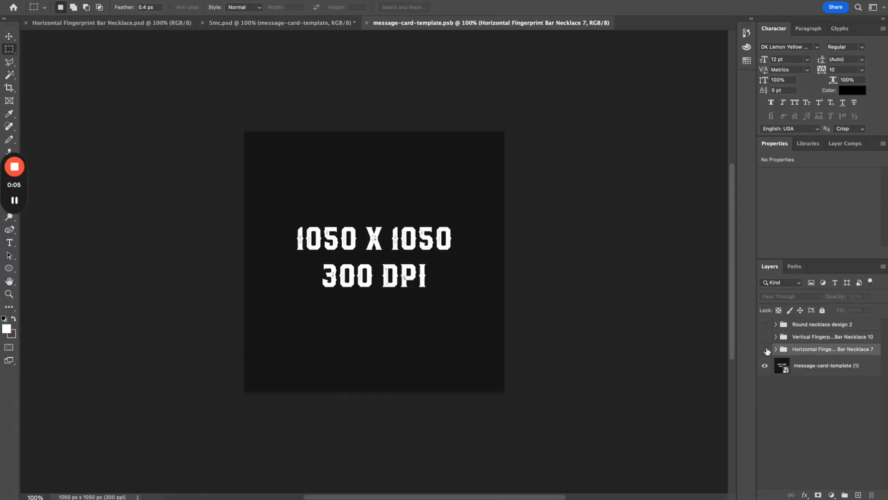
click(765, 348)
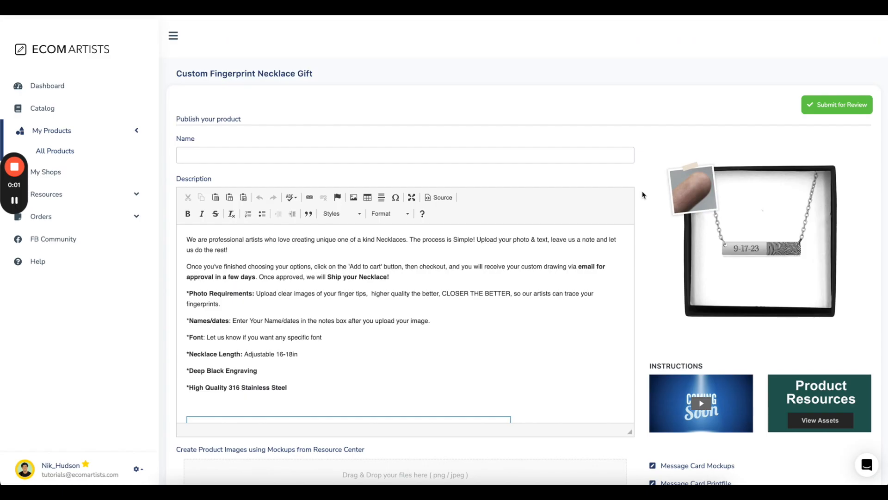
Step: Upload the mockup JPG and the message card printfile PSD to the product form
scroll(down, 3)
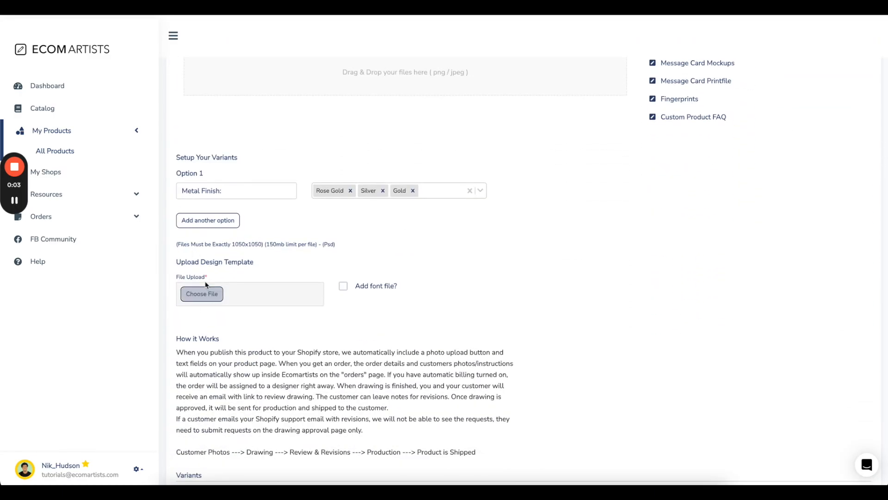
click(202, 293)
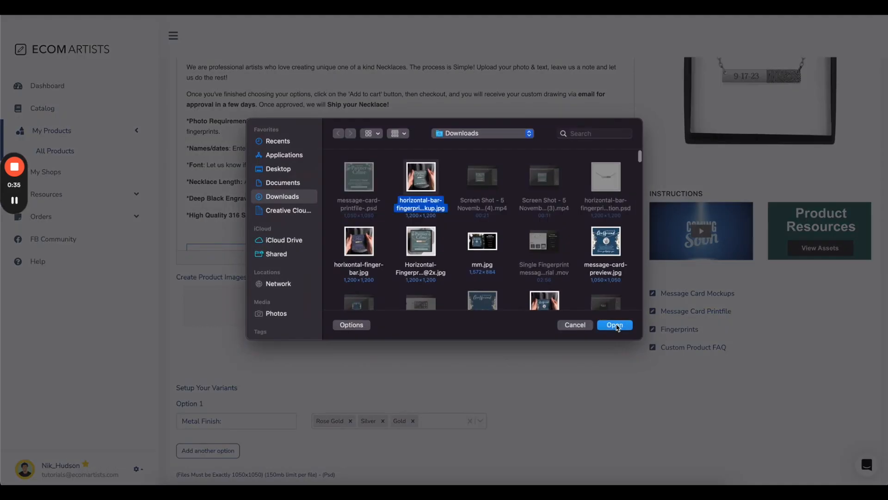
click(614, 325)
text(Custom Fingerprint Horizontal Bar)
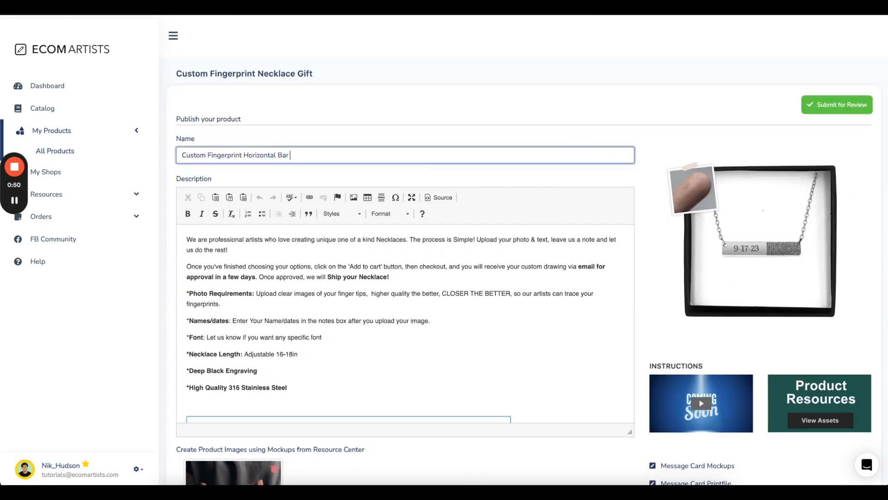
Step: Name the product 'Message Card Necklace' and move to the Gold variant's retail price
text(Message Card Neckla)
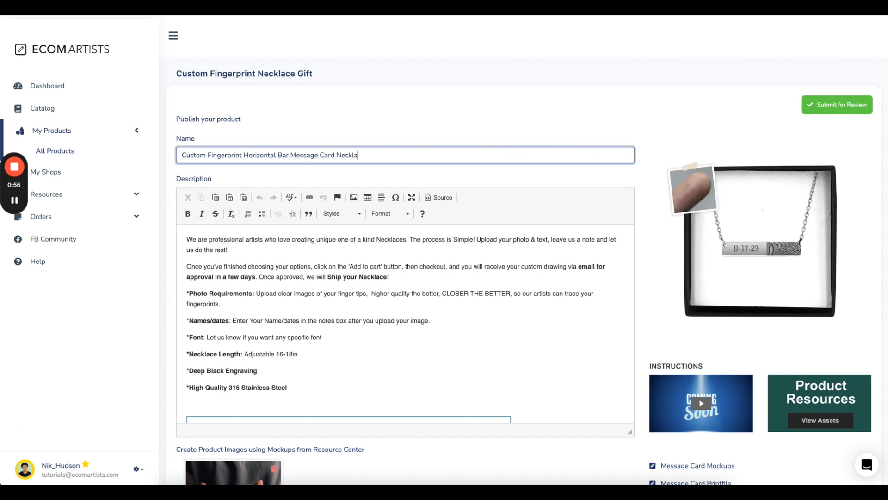
scroll(down, 3)
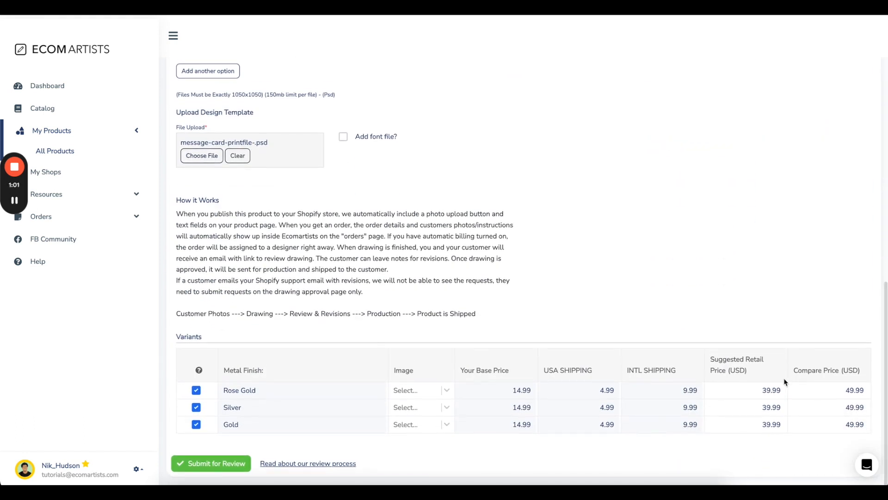
click(744, 424)
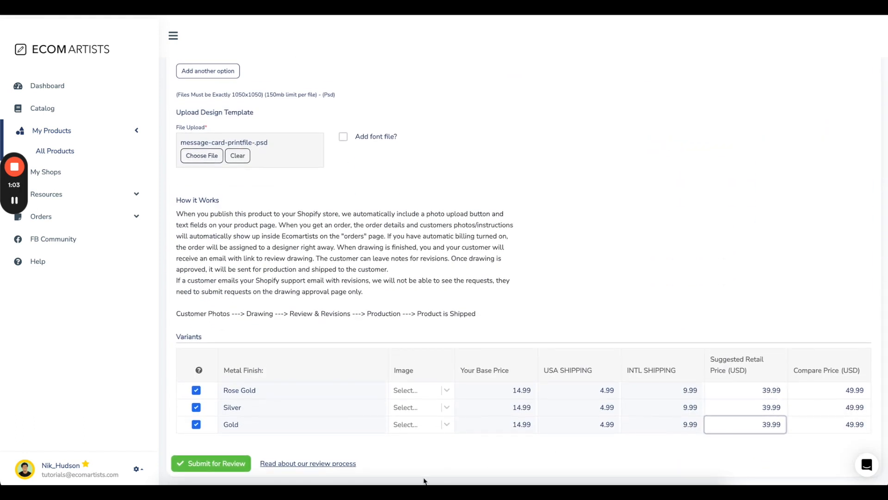
click(210, 463)
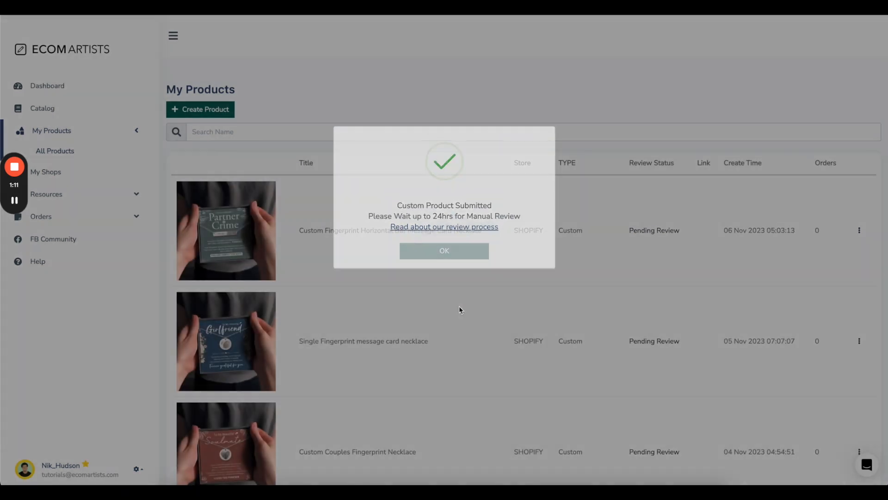
Step: Confirm the necklace is Pending Review, then view the approved Custom Product's live store page
click(444, 250)
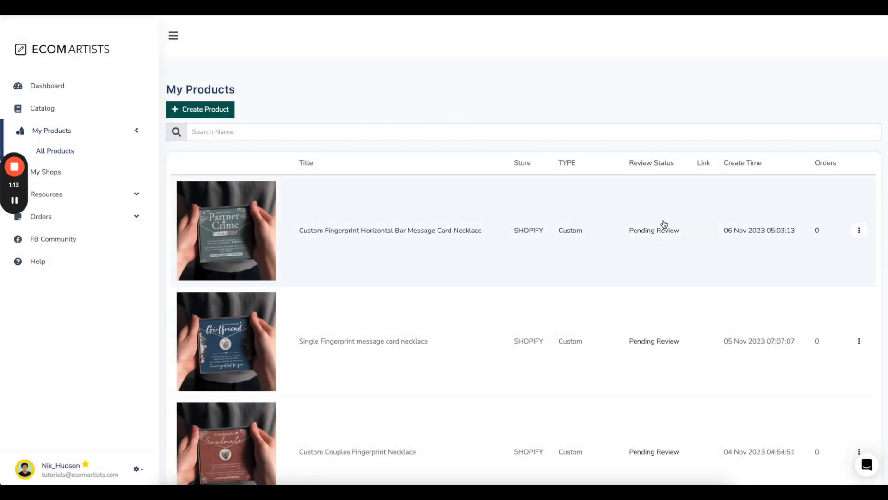
mouse_move(517, 232)
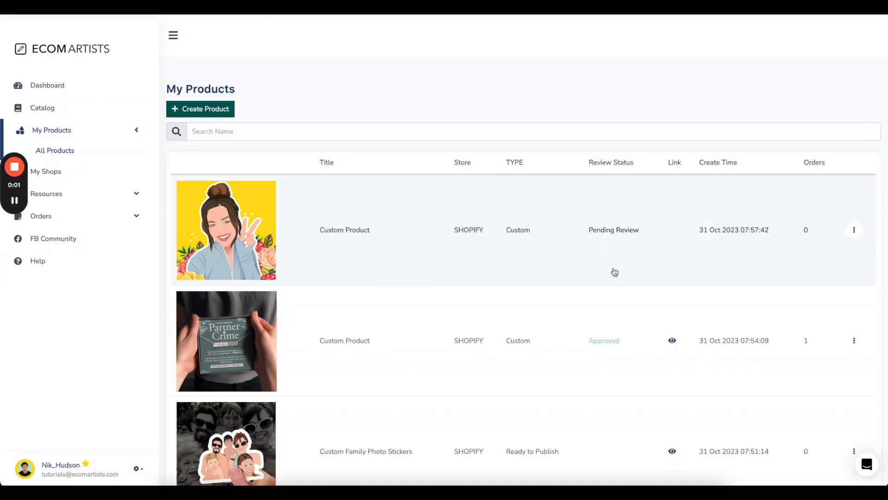
mouse_move(689, 352)
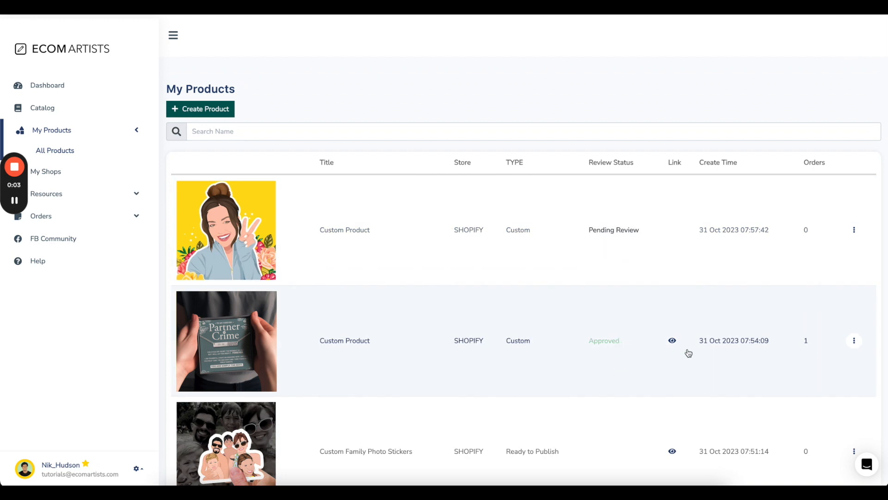
click(671, 340)
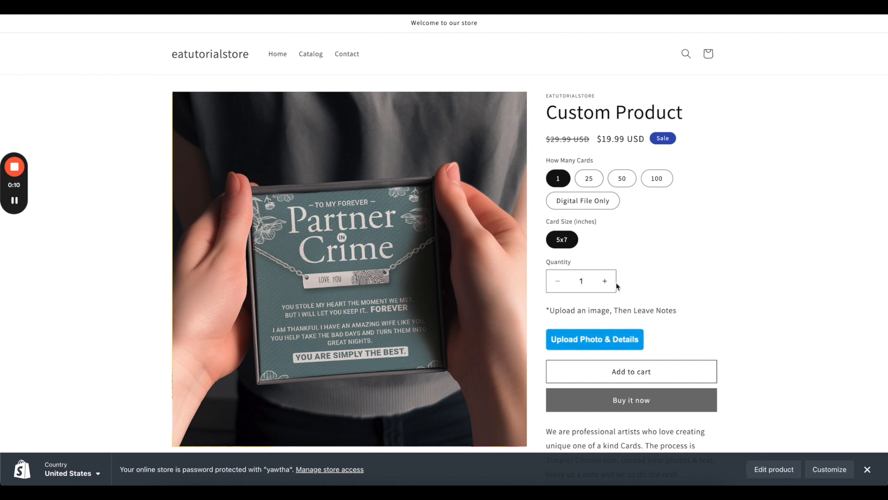
click(56, 217)
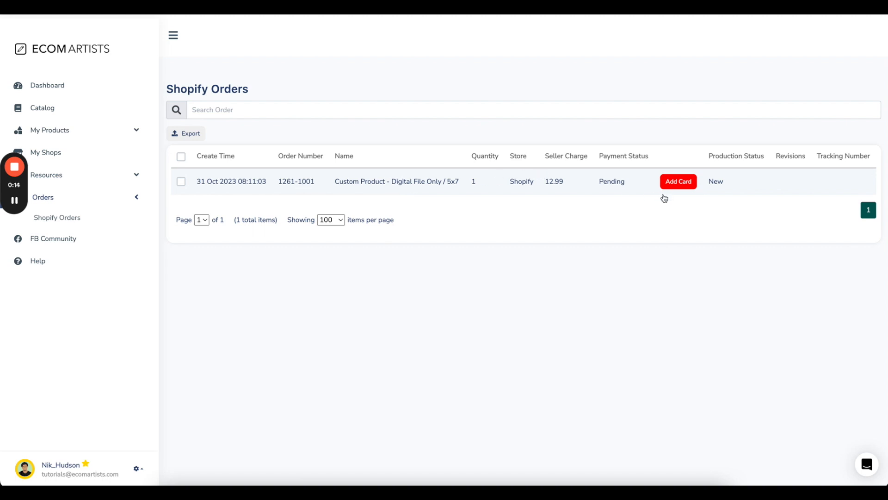
Step: Add a Visa credit card under Settings > Billing for order payments
click(678, 181)
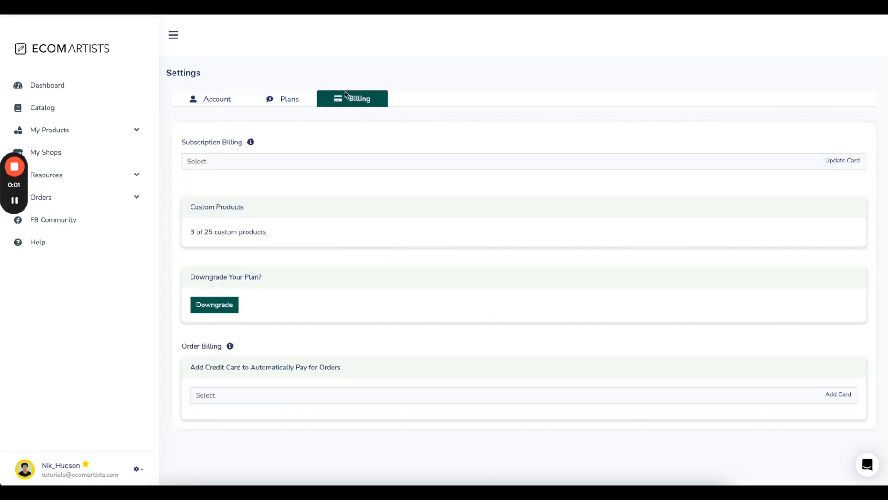
mouse_move(194, 367)
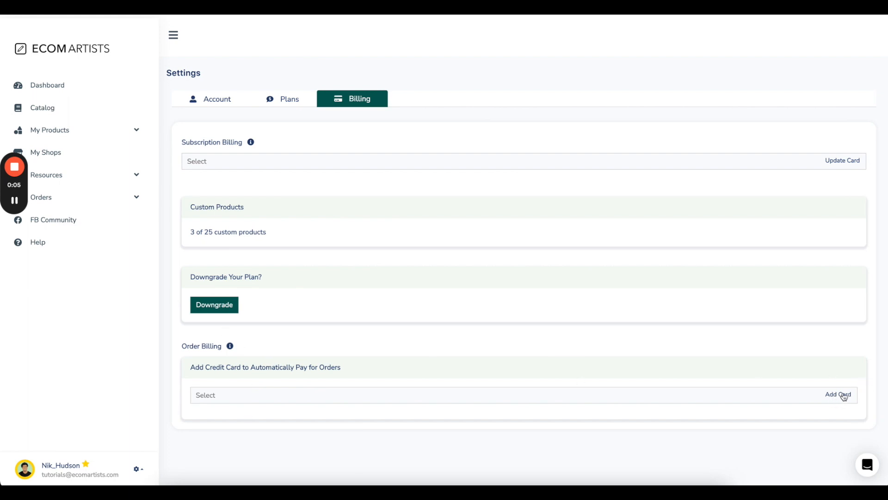
click(837, 394)
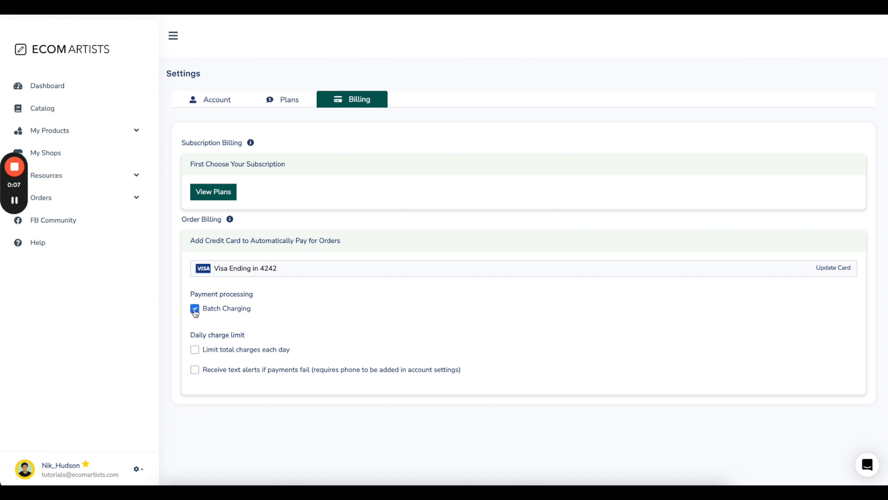
Step: Enable Batch Charging for orders and confirm the update
click(195, 309)
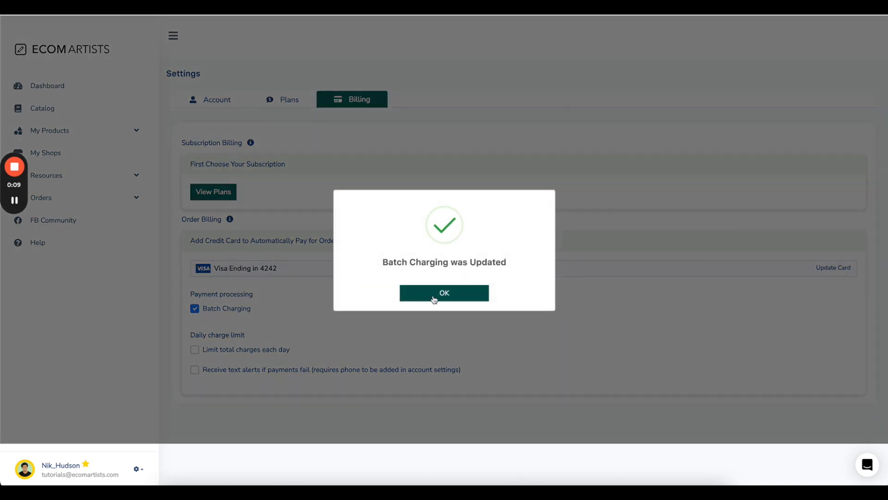
click(444, 292)
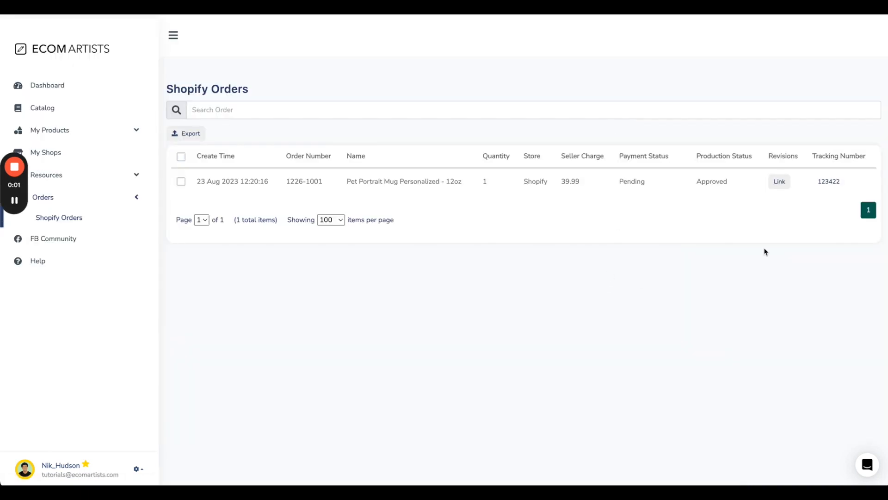
Step: Review the order 1261-1001 proof, comment 'I LOVE IT YOU DID GREAT JOB' and approve it
click(778, 182)
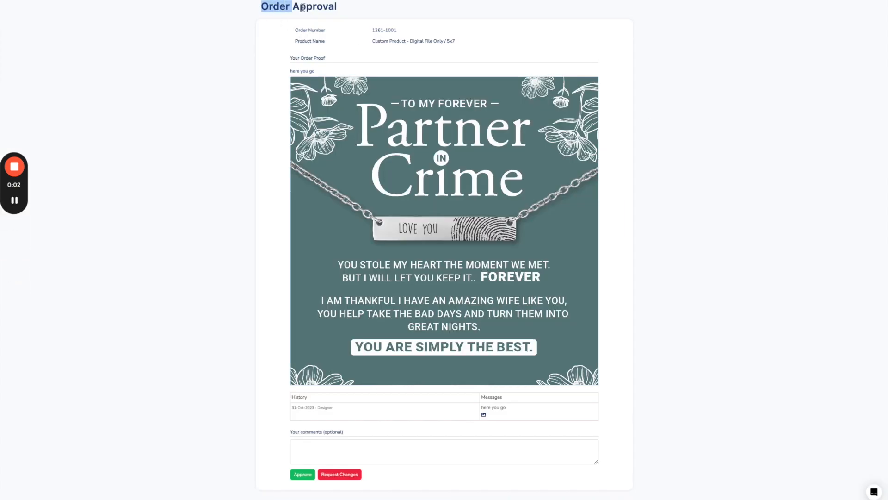
double_click(376, 31)
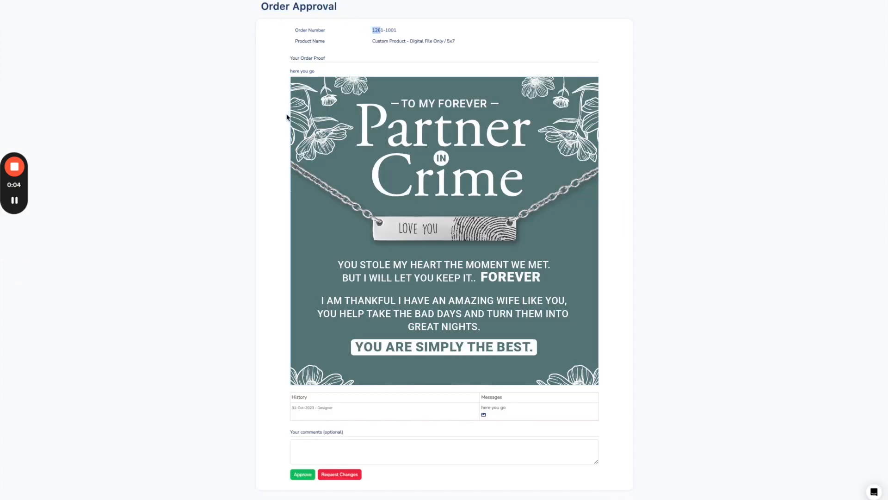
text(I LOVE IT YOU DID GREAT JOB)
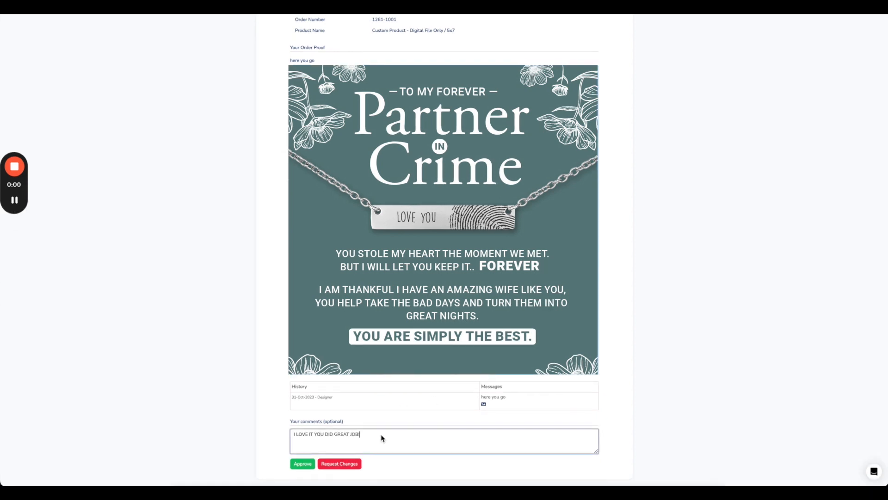
click(302, 464)
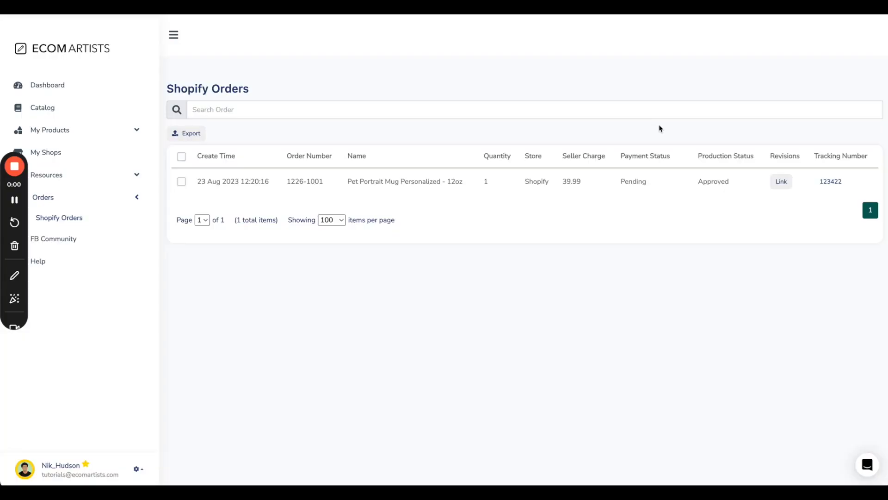
mouse_move(794, 235)
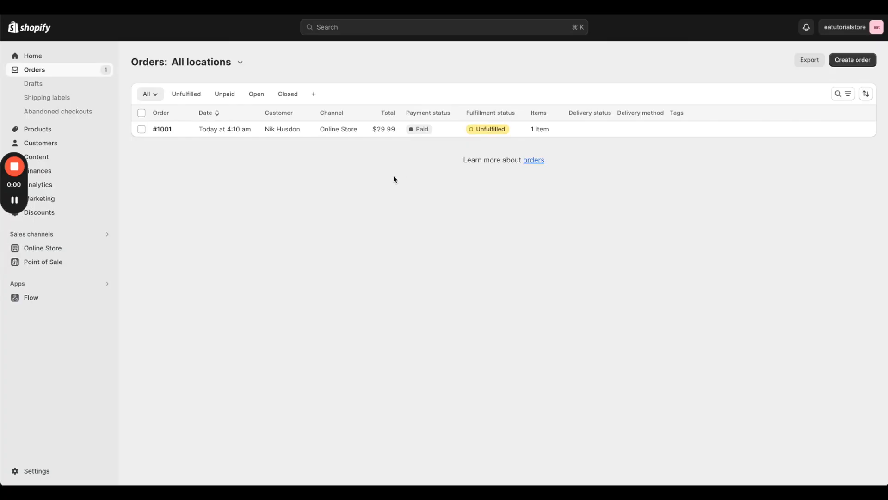
mouse_move(331, 129)
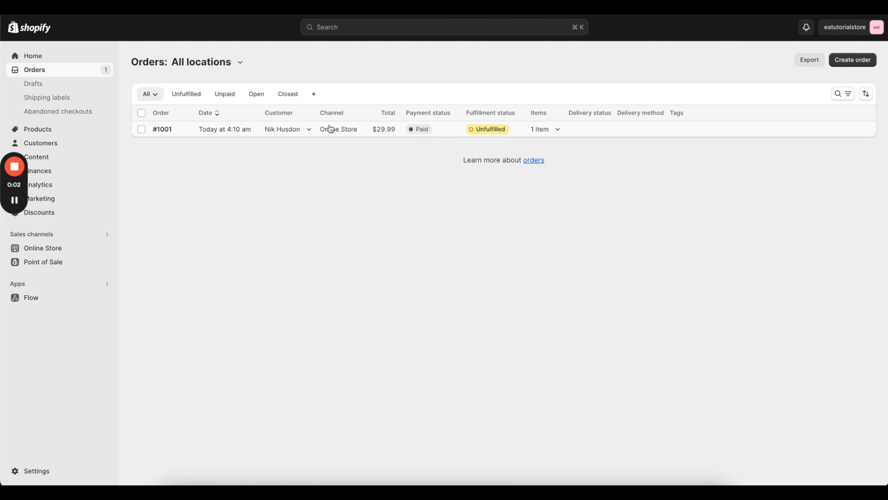
Step: Request fulfillment of order #1001 and send the request to Ecomartists
click(162, 128)
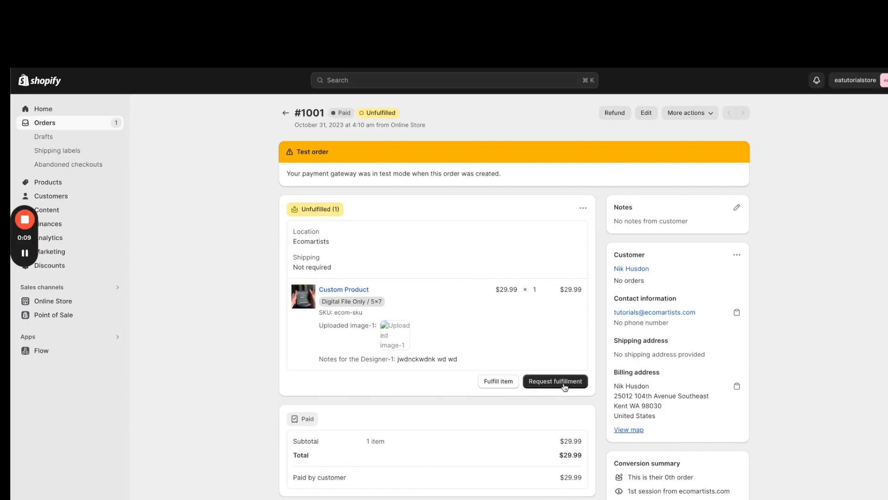
click(555, 381)
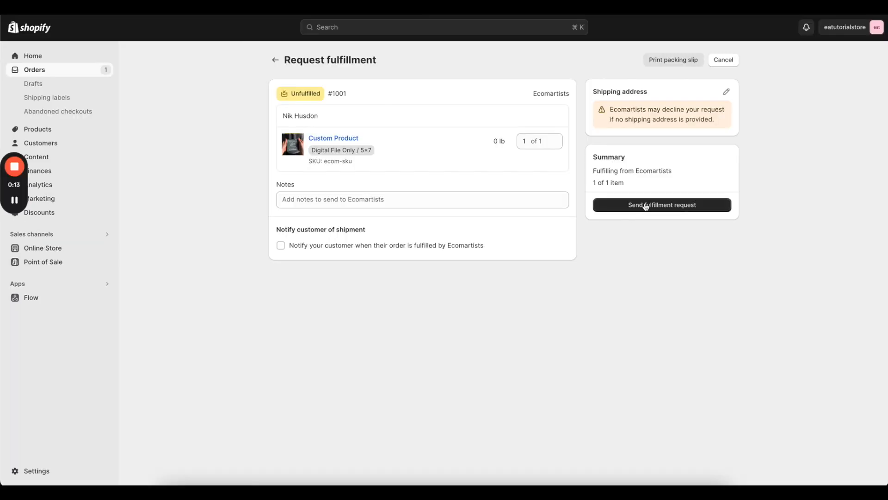
click(661, 204)
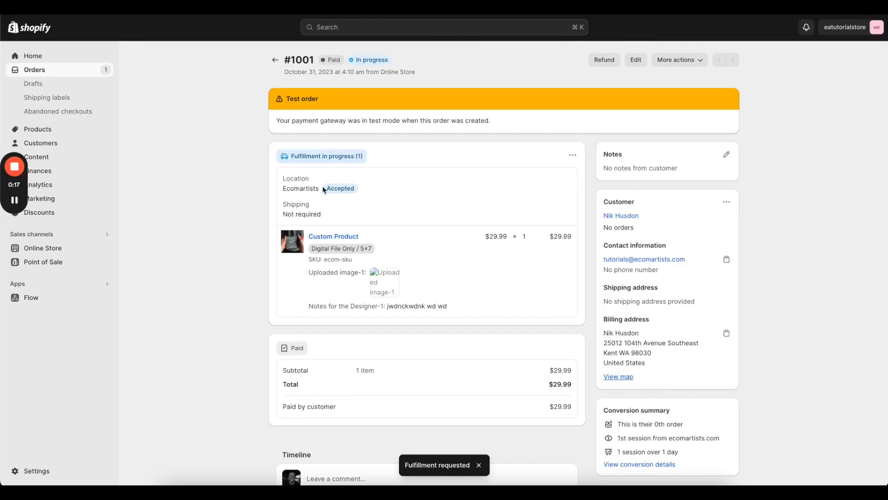